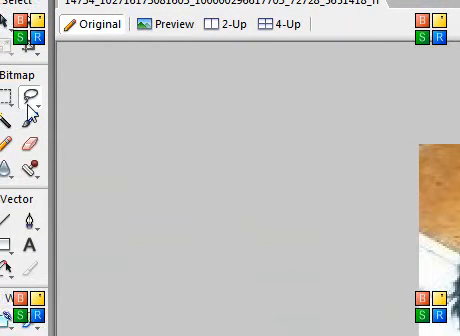
- Pick the Lasso tool to draw a freehand selection around the puppy
{"action": "left_click", "coordinate": [36, 95]}
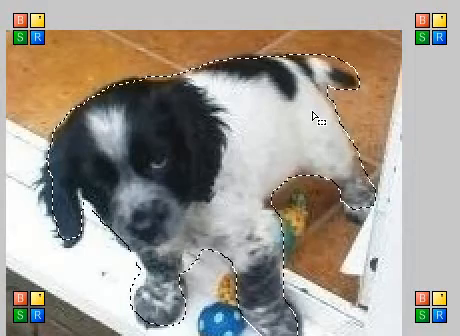
{"action": "mouse_move", "coordinate": [264, 126]}
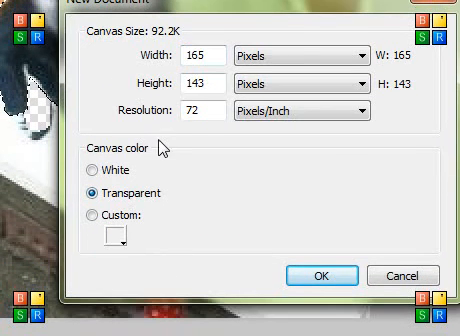
{"action": "mouse_move", "coordinate": [181, 147]}
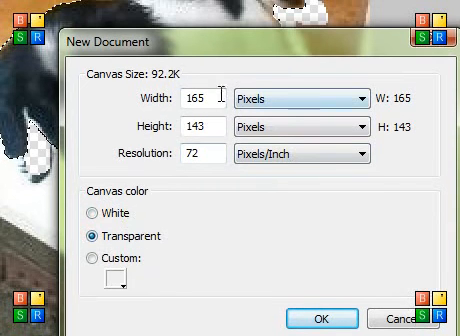
- Enter a value in the New Document dialog for the 165 x 143 pixel transparent canvas
{"action": "type", "text": "3"}
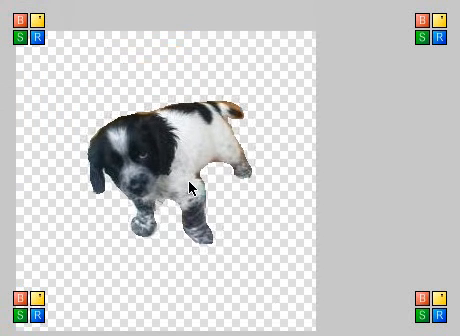
- Choose the Scale tool for the puppy pasted into Untitled-4.png
{"action": "left_click", "coordinate": [188, 185]}
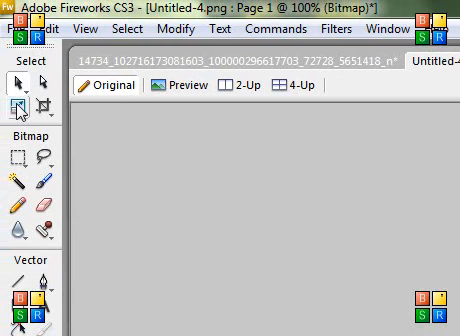
{"action": "mouse_move", "coordinate": [18, 104]}
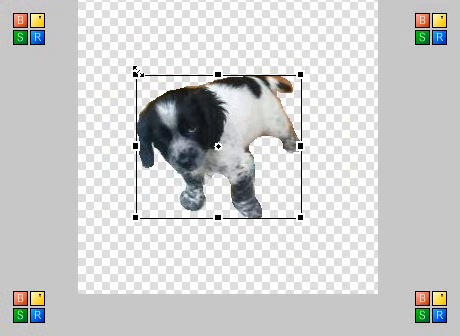
- Drag a corner scale handle outward to enlarge the puppy on the transparent canvas
{"action": "left_click_drag", "start_coordinate": [215, 145], "coordinate": [210, 130]}
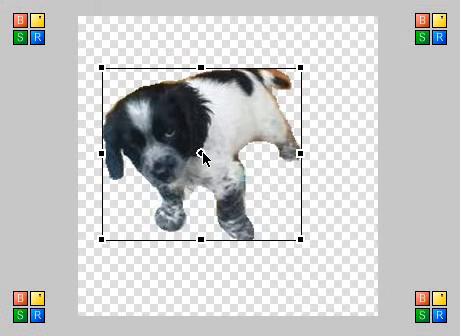